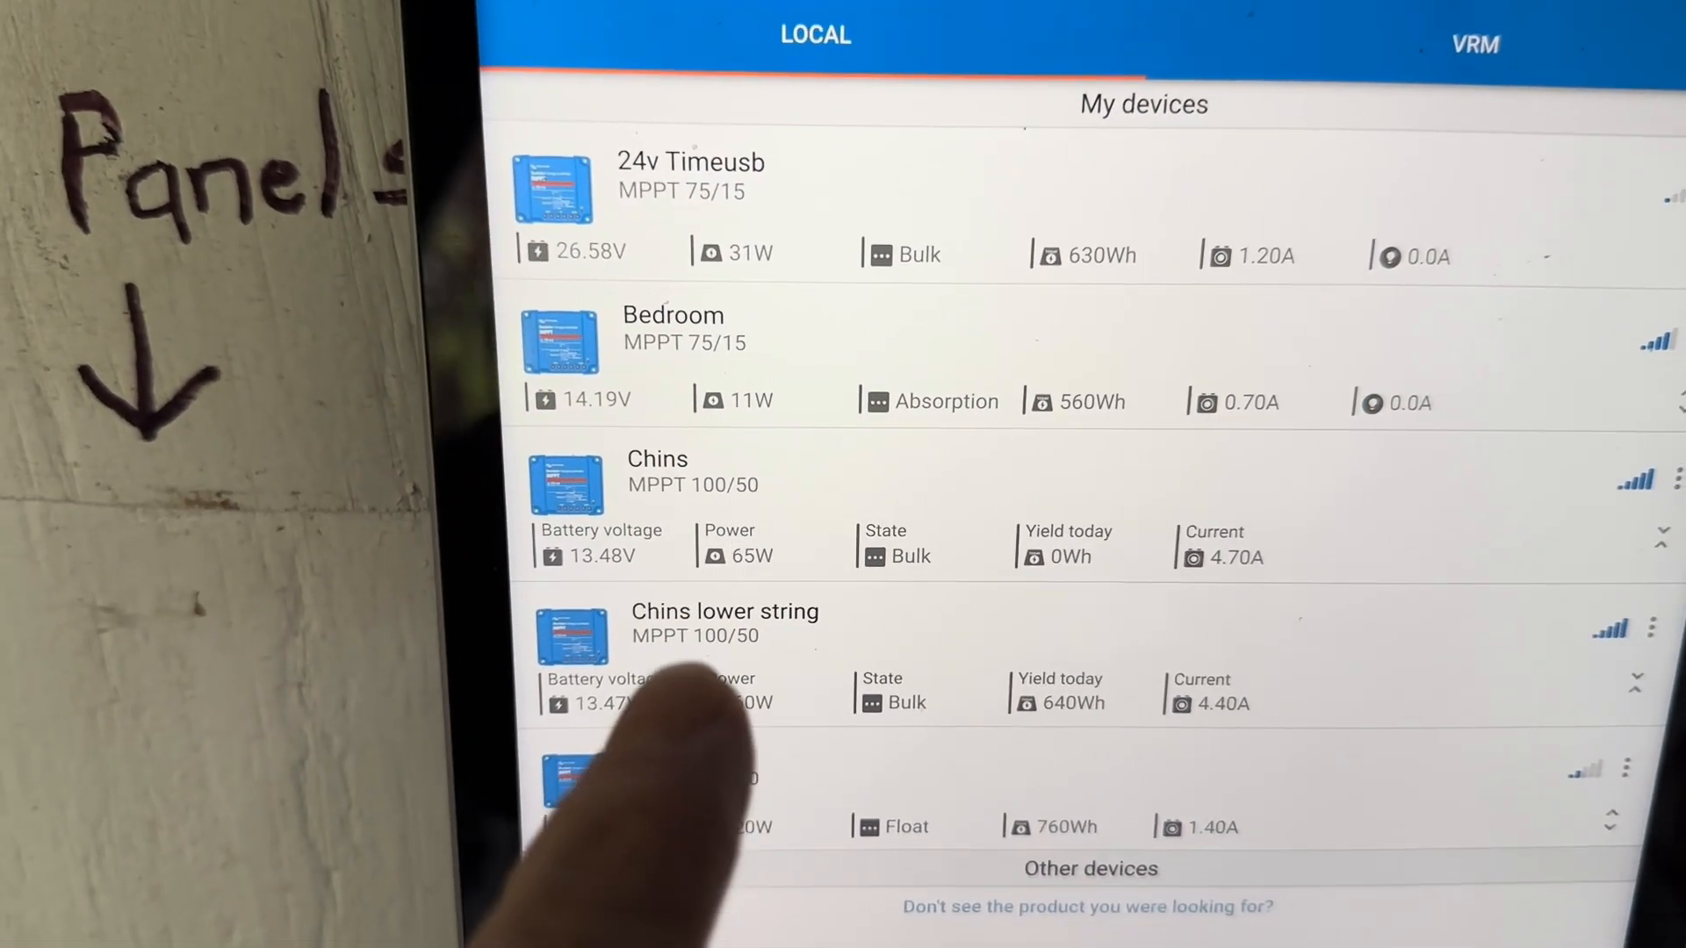
View a Chins charger's live Status (273 W solar, 559 W network, Bulk) and return to the device list.
{"action": "scroll", "scroll_direction": "down", "scroll_amount": 3}
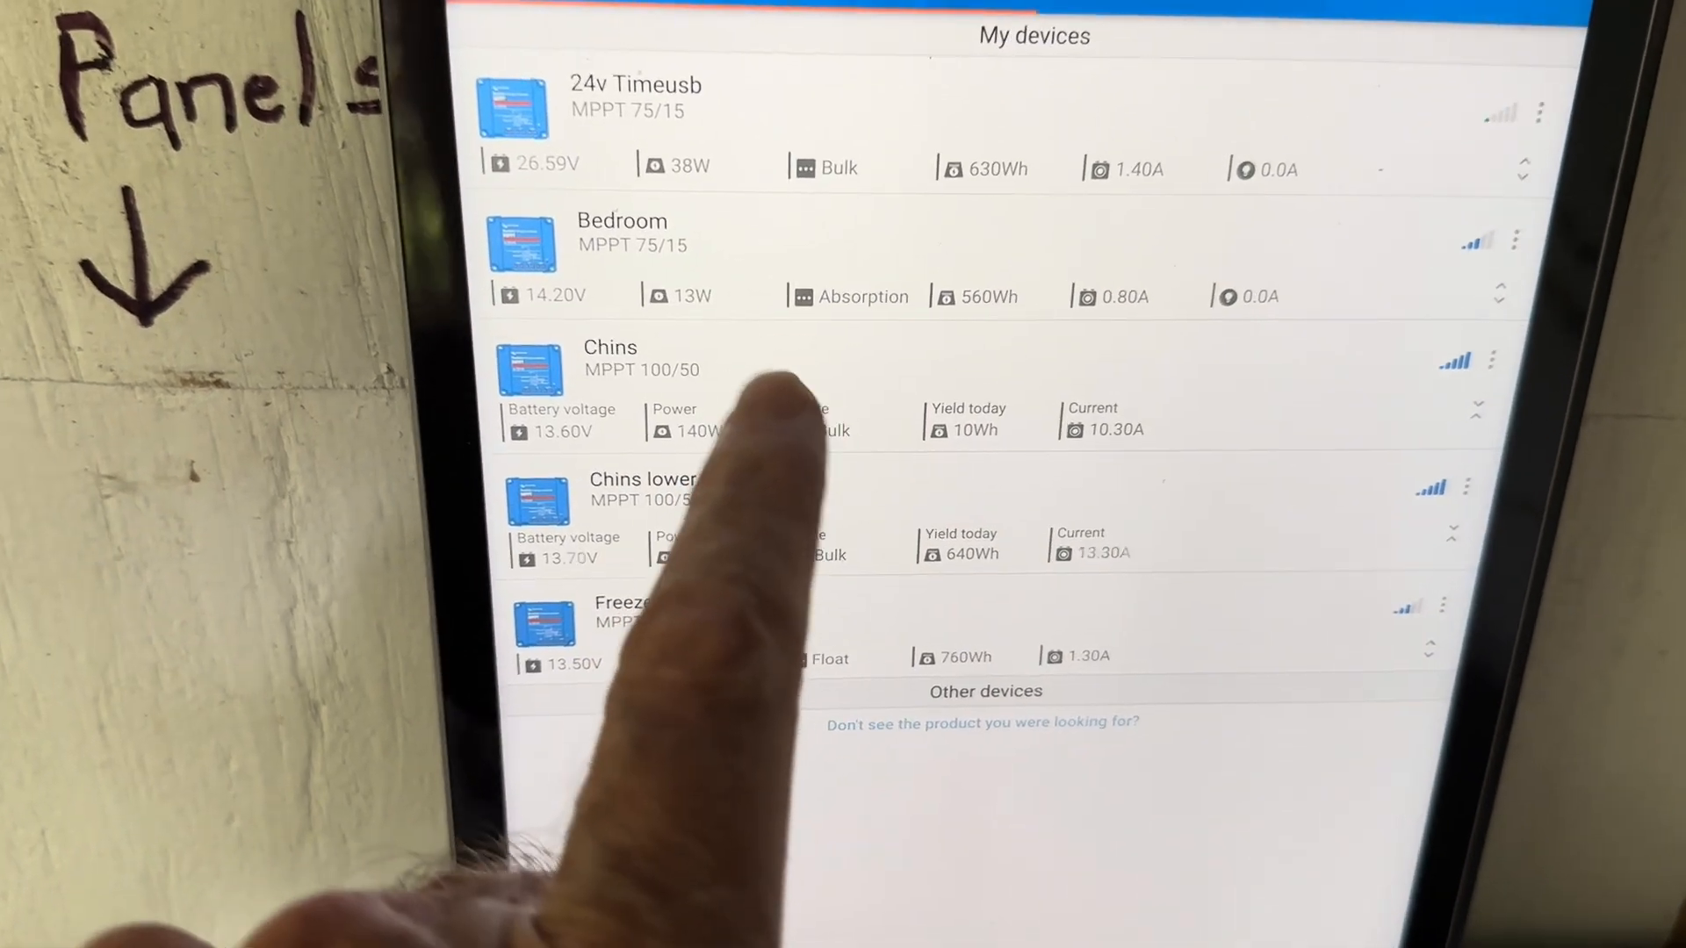
{"action": "left_click", "coordinate": [609, 365]}
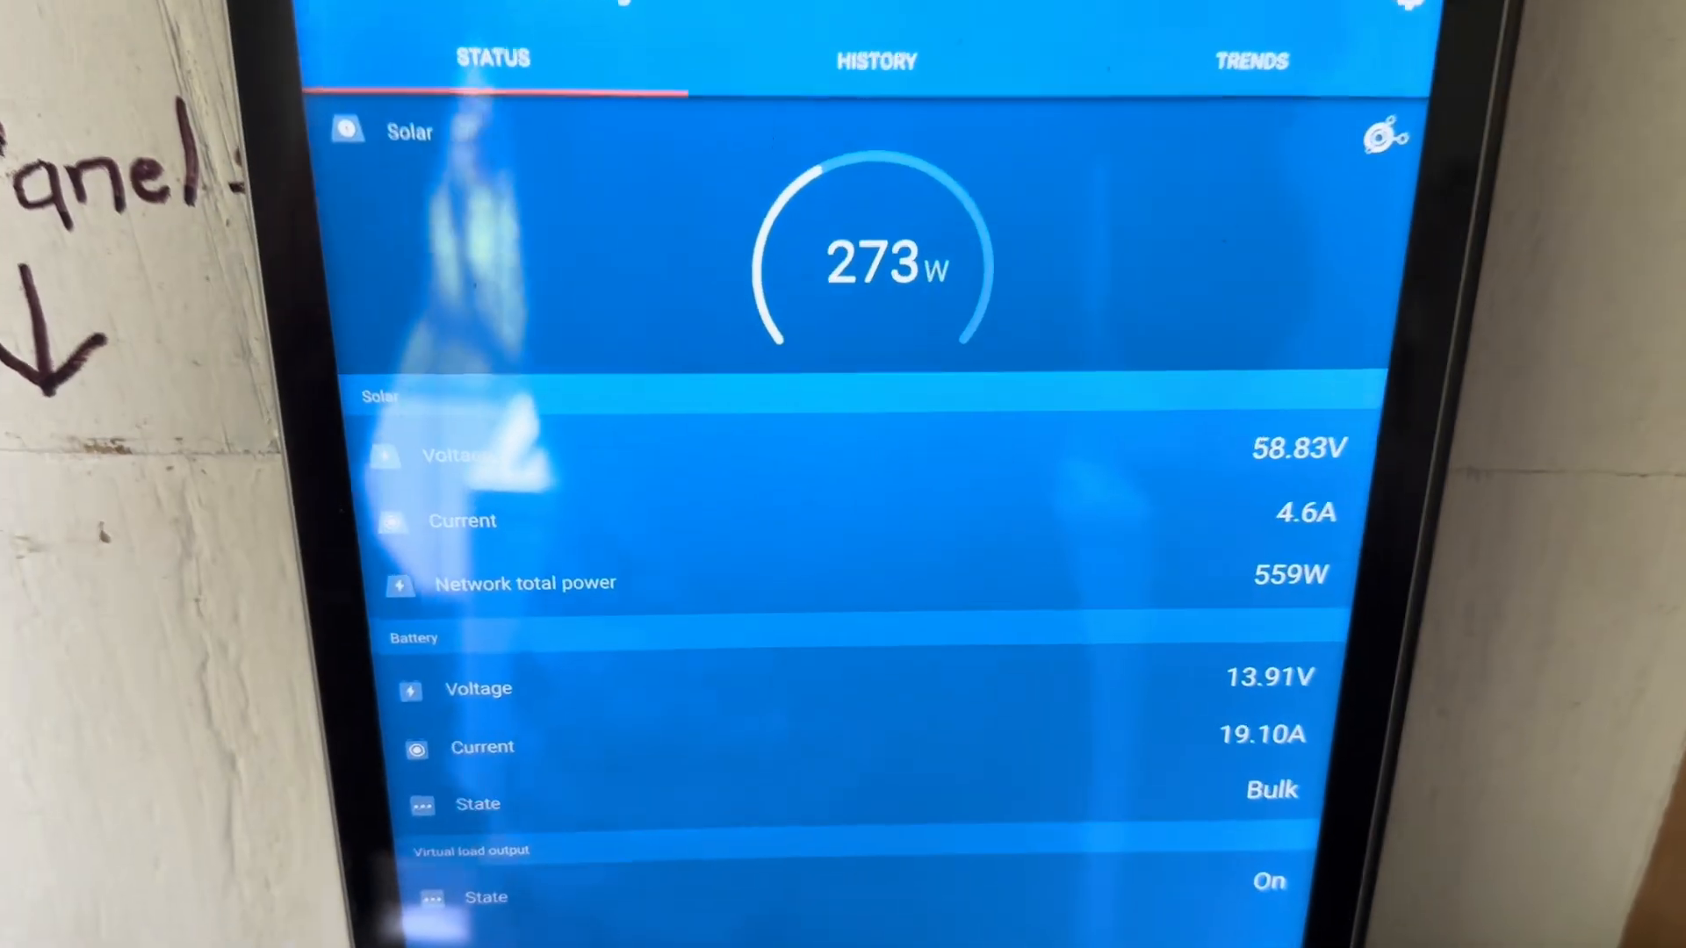
{"action": "left_click", "coordinate": [874, 59]}
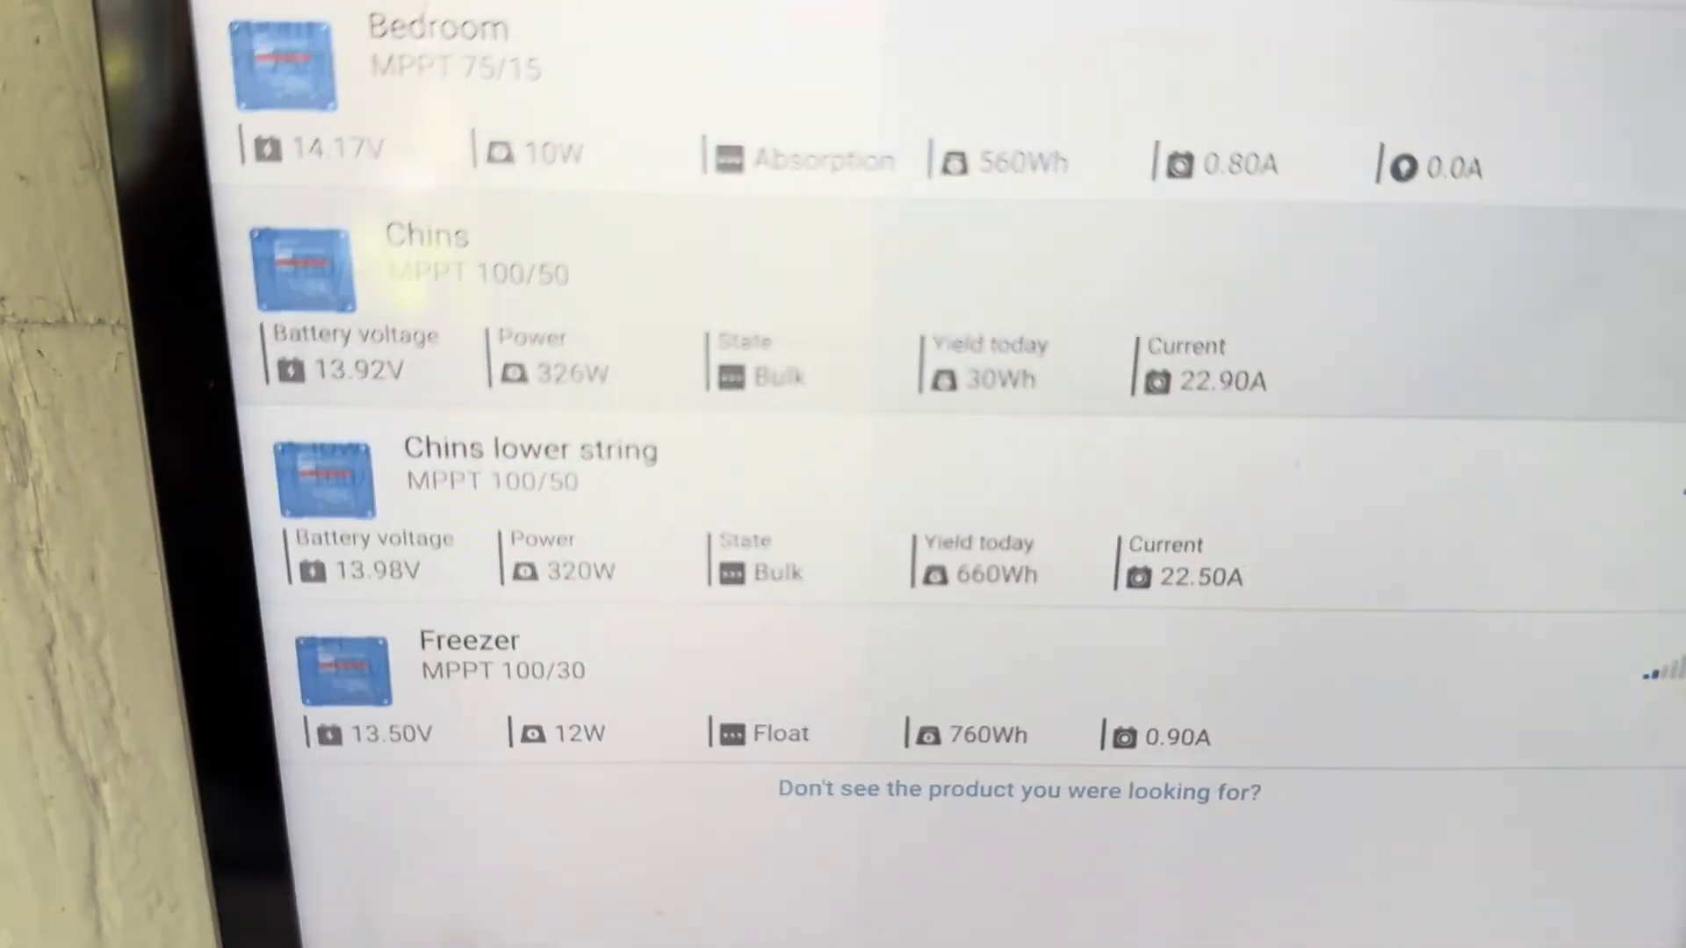
{"action": "left_click", "coordinate": [425, 253]}
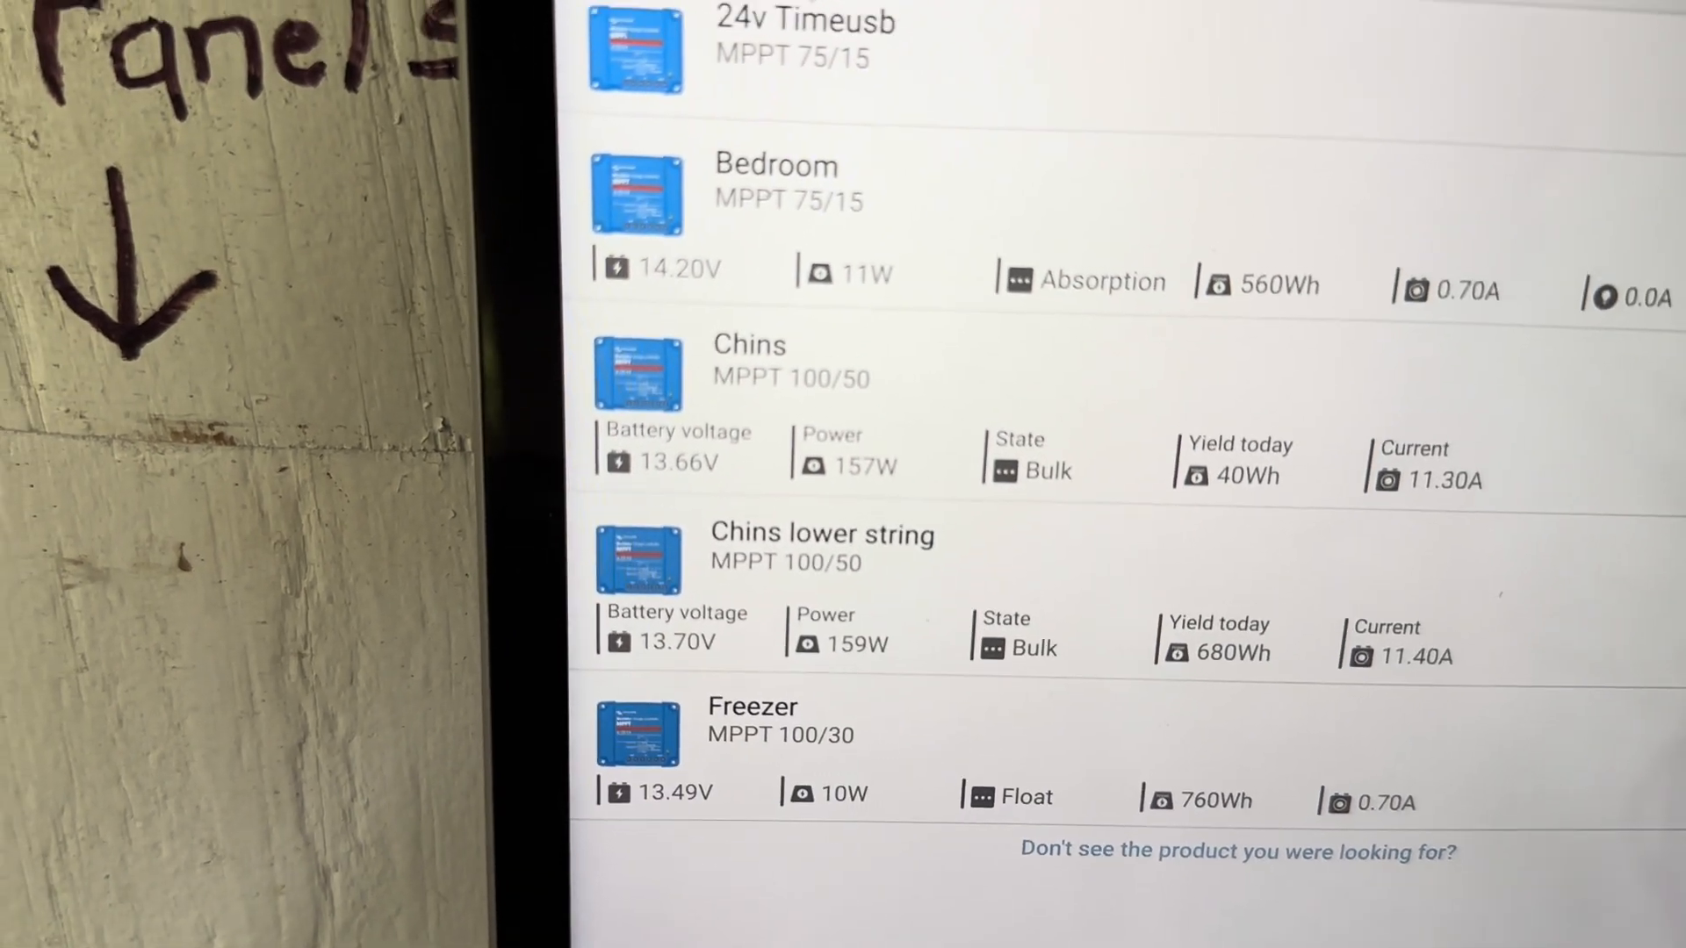
{"action": "scroll", "scroll_direction": "down", "scroll_amount": 3}
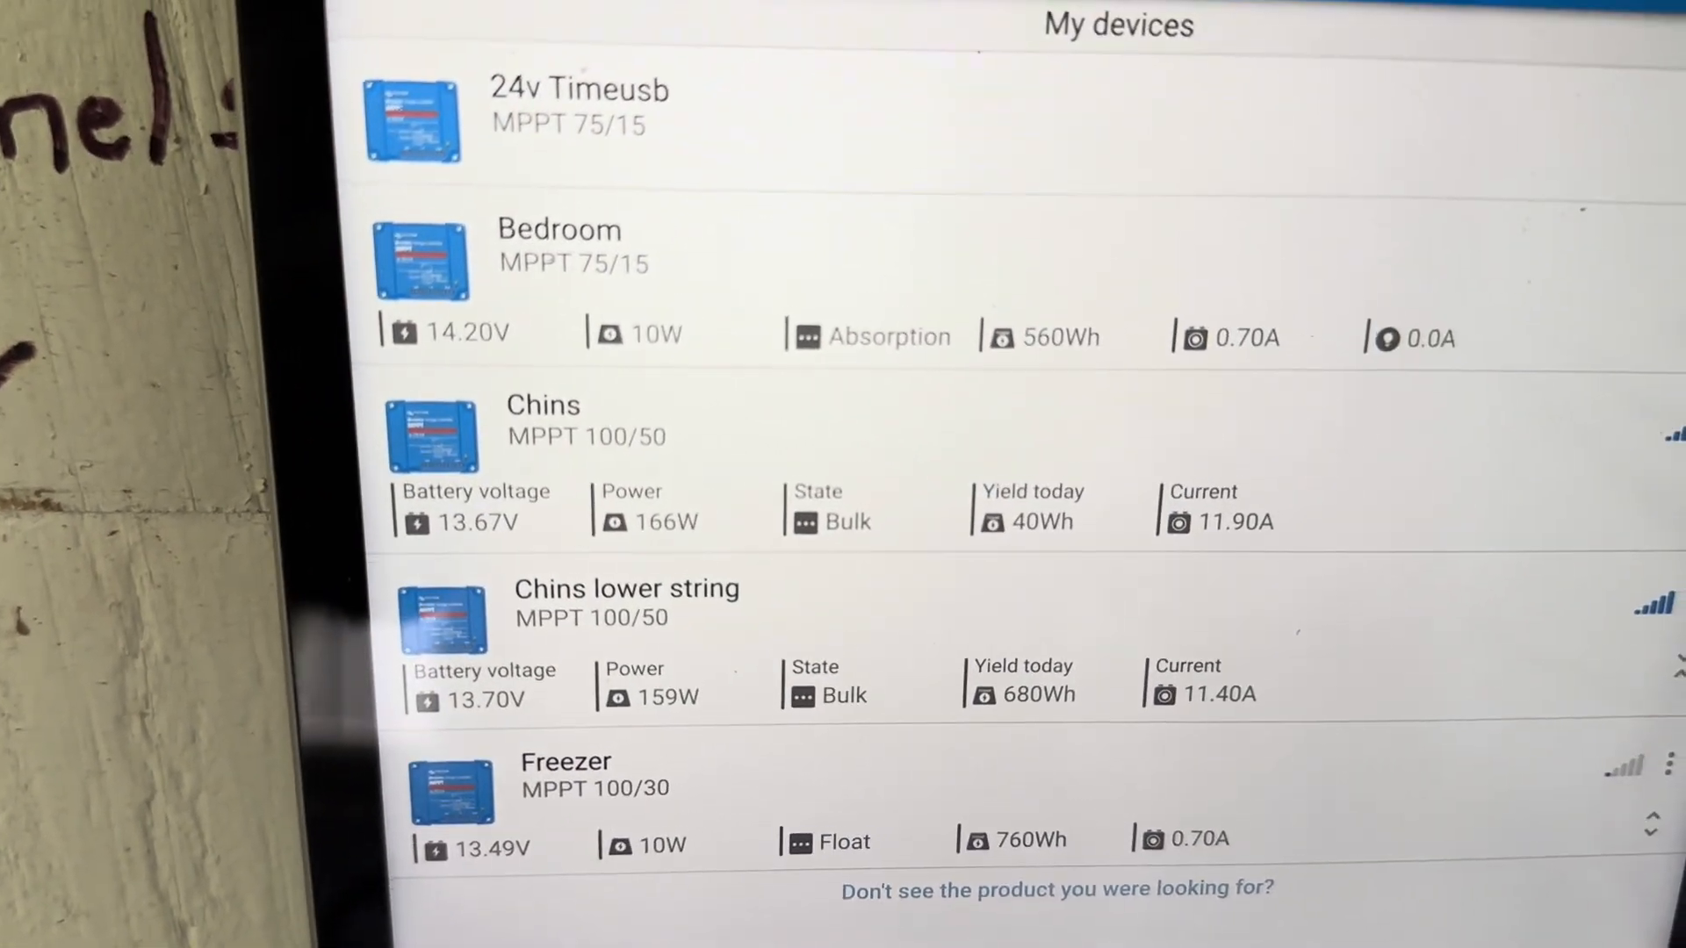